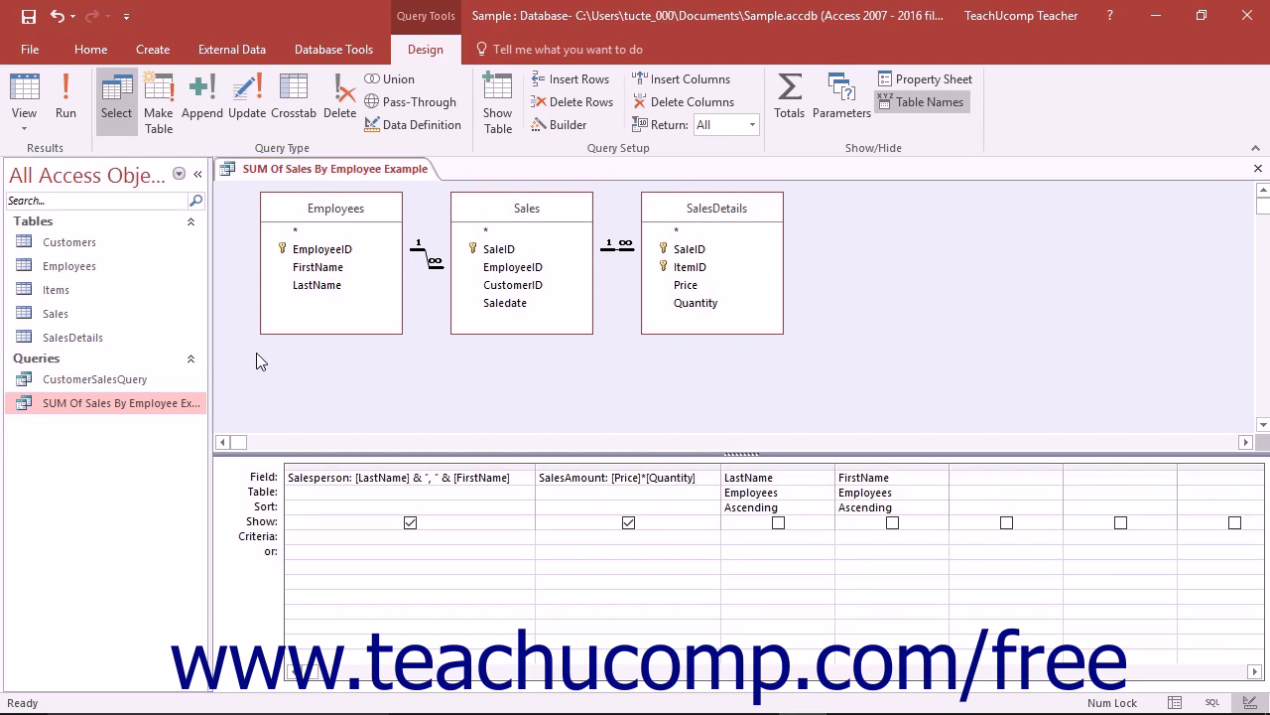
pyautogui.moveTo(233, 397)
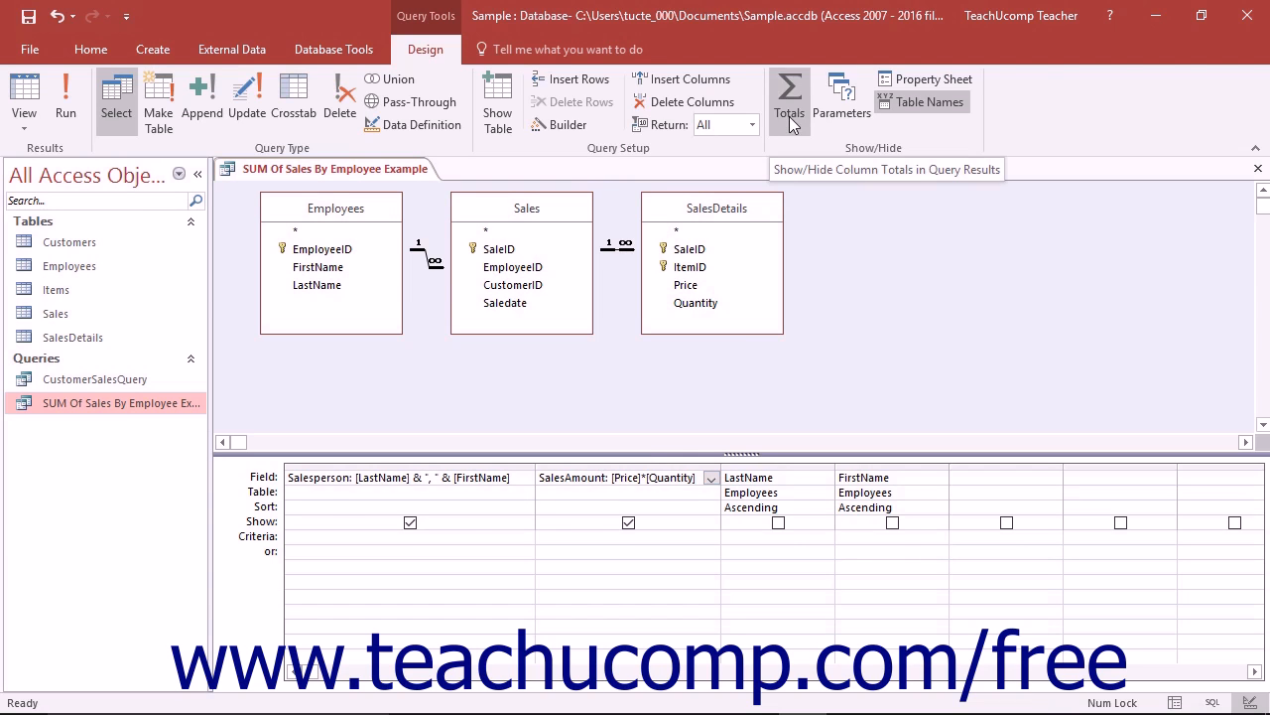
# - Add a Total row to the query grid, leaving every column at Group By
pyautogui.click(789, 94)
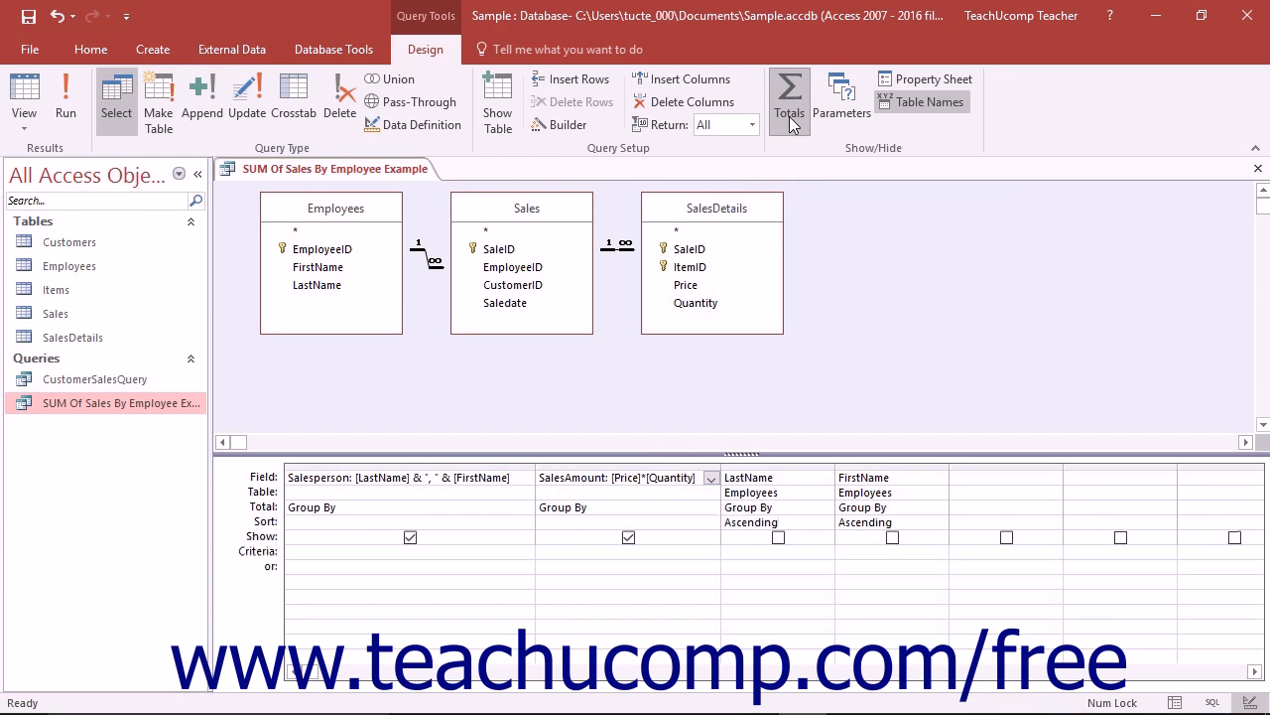
pyautogui.moveTo(272, 529)
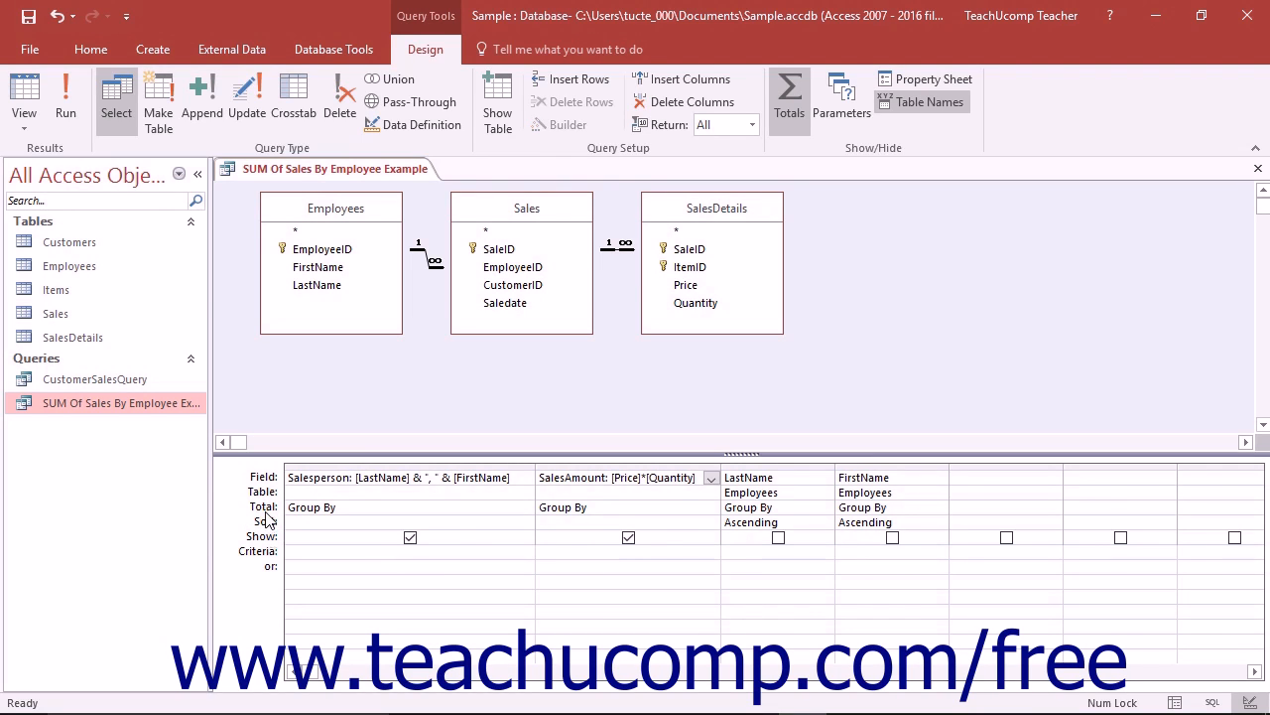
pyautogui.click(407, 507)
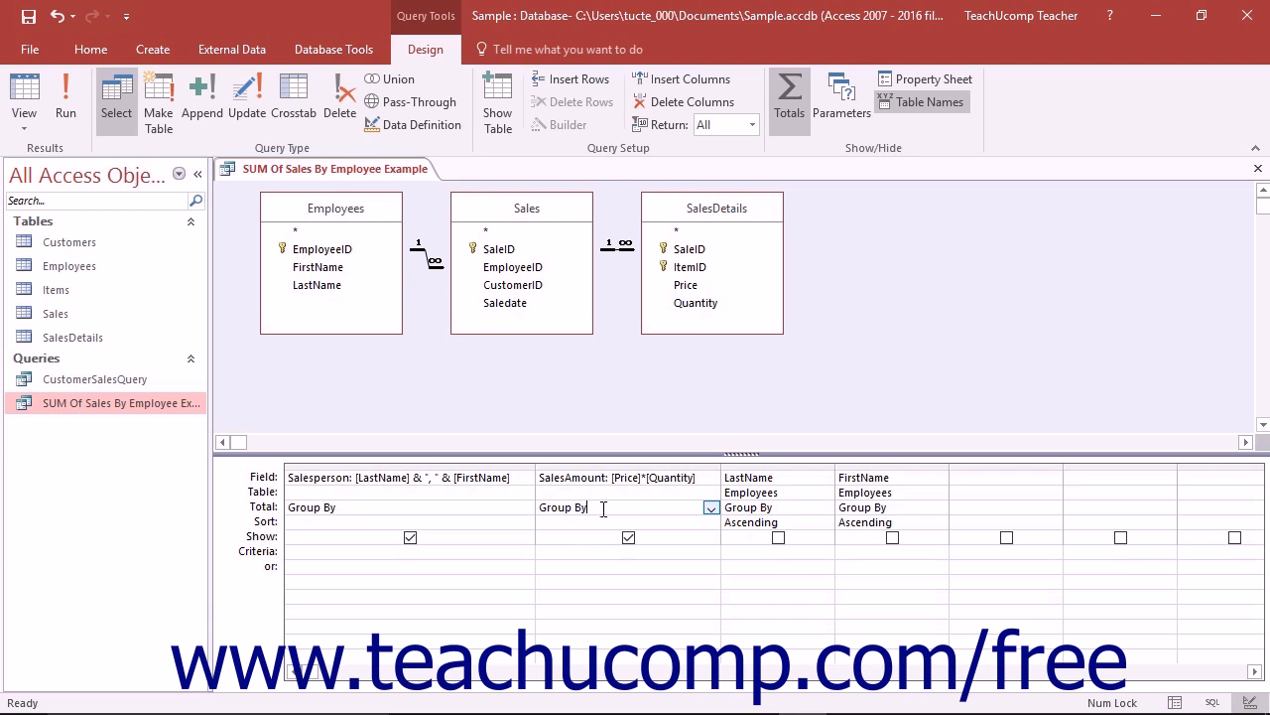
pyautogui.moveTo(711, 514)
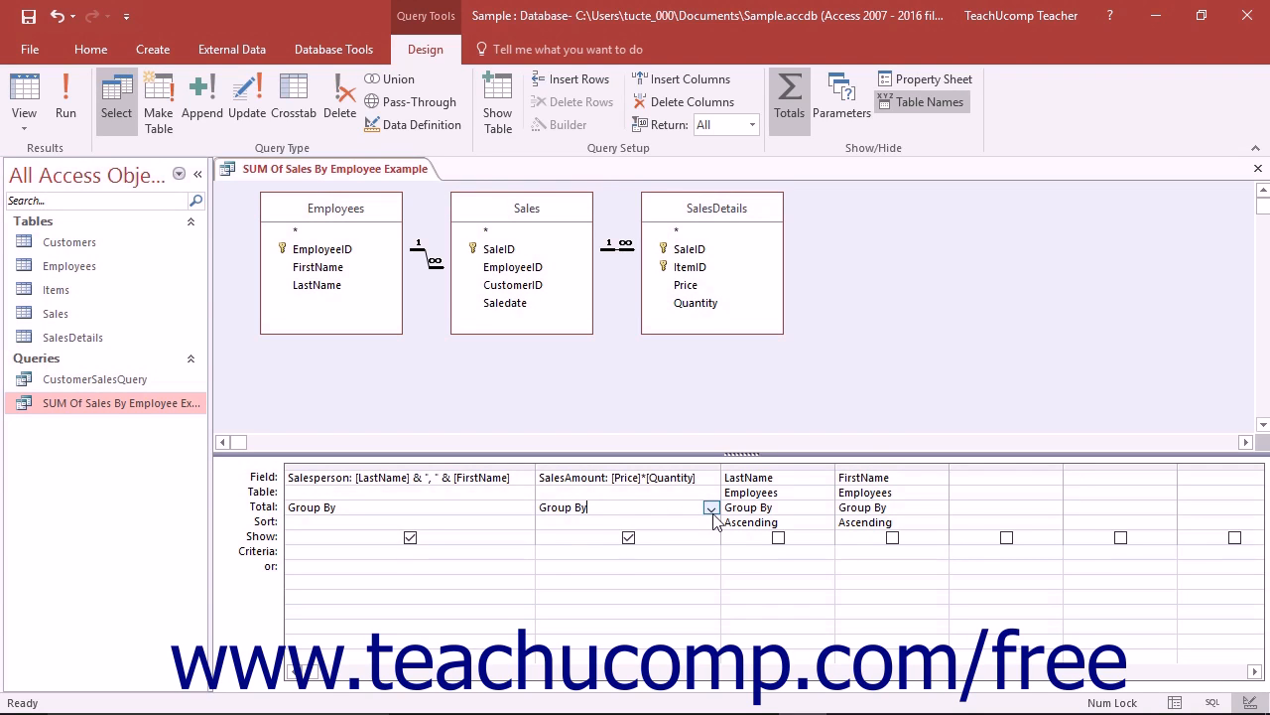
# - Set SalesAmount's total to Sum while Salesperson stays Group By
pyautogui.click(711, 508)
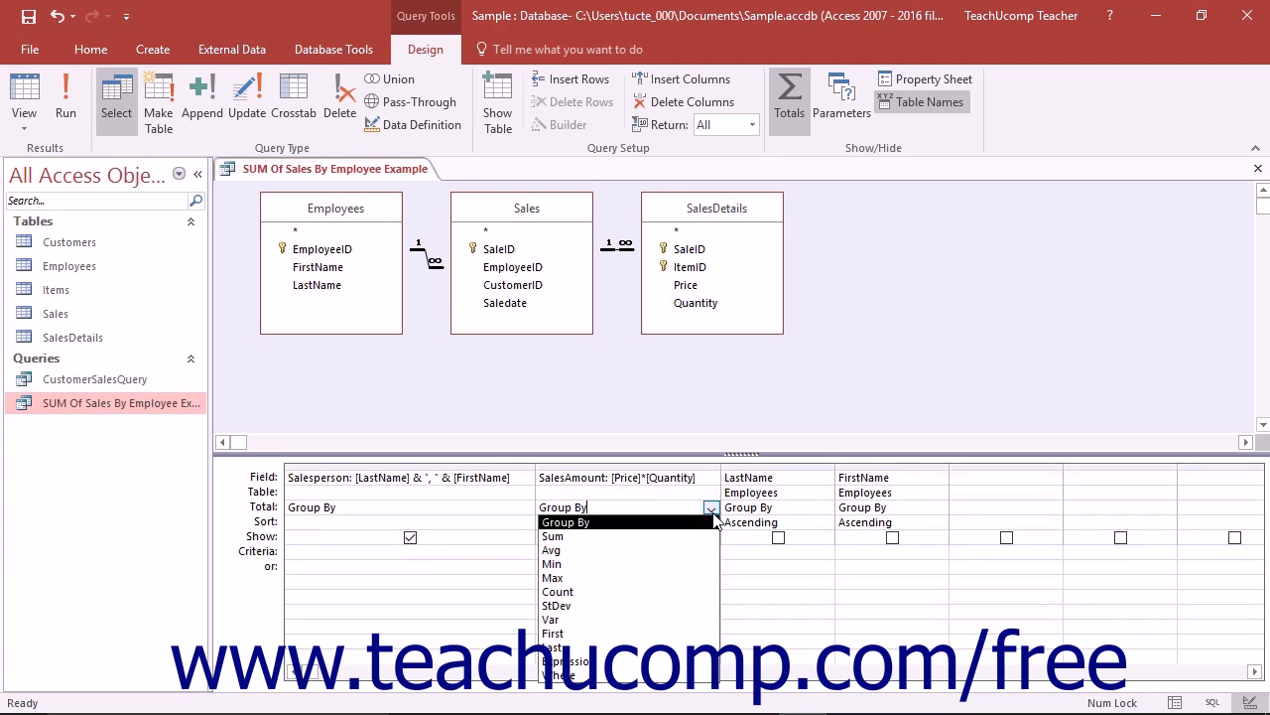
pyautogui.click(553, 536)
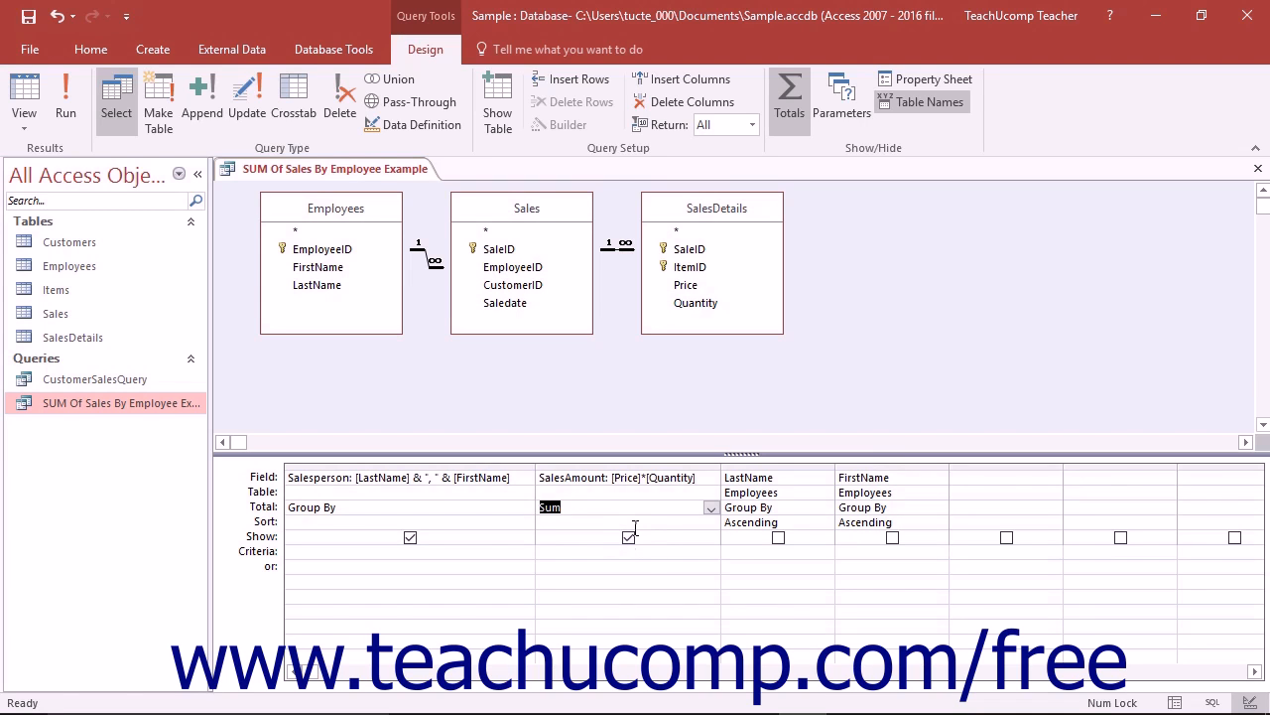
pyautogui.moveTo(599, 524)
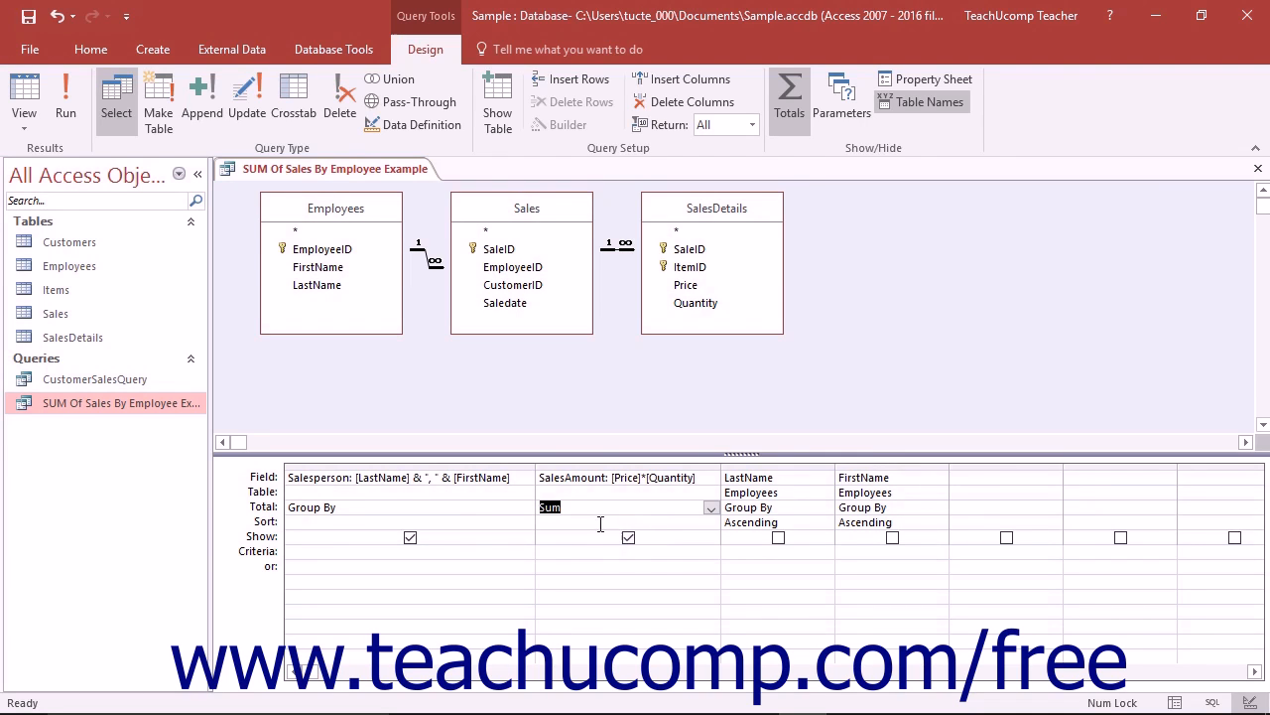
pyautogui.click(409, 506)
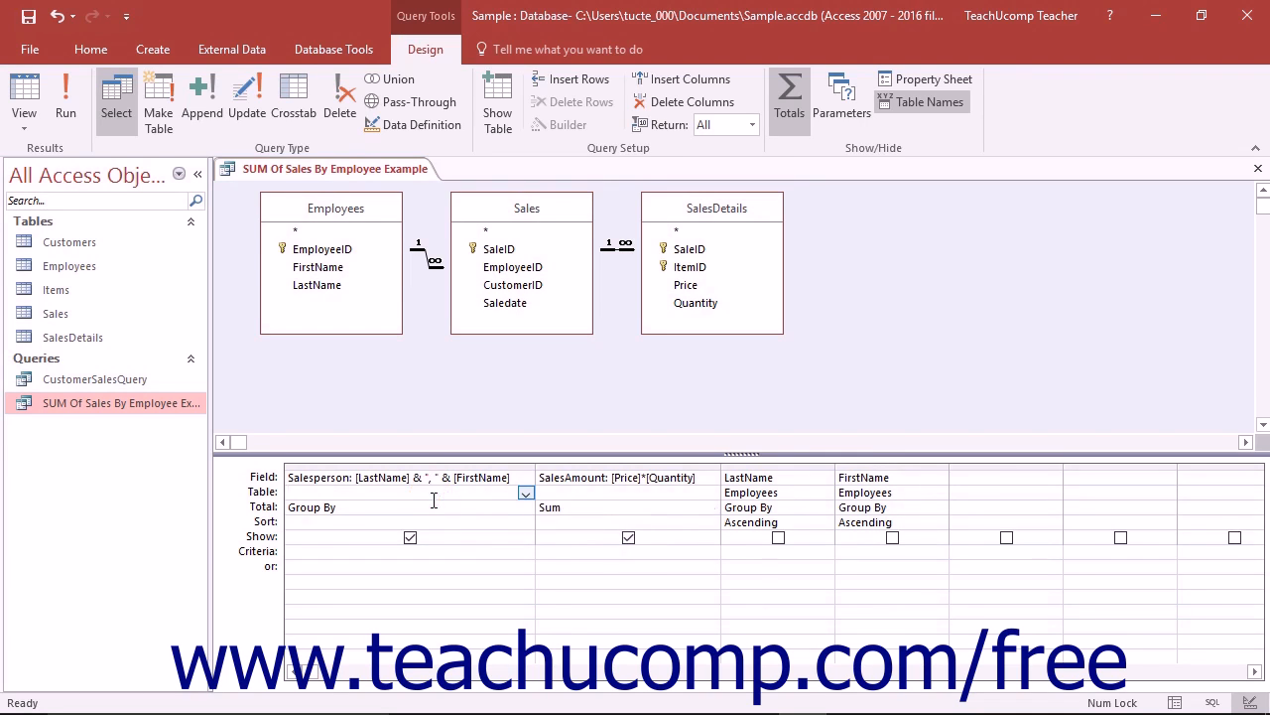